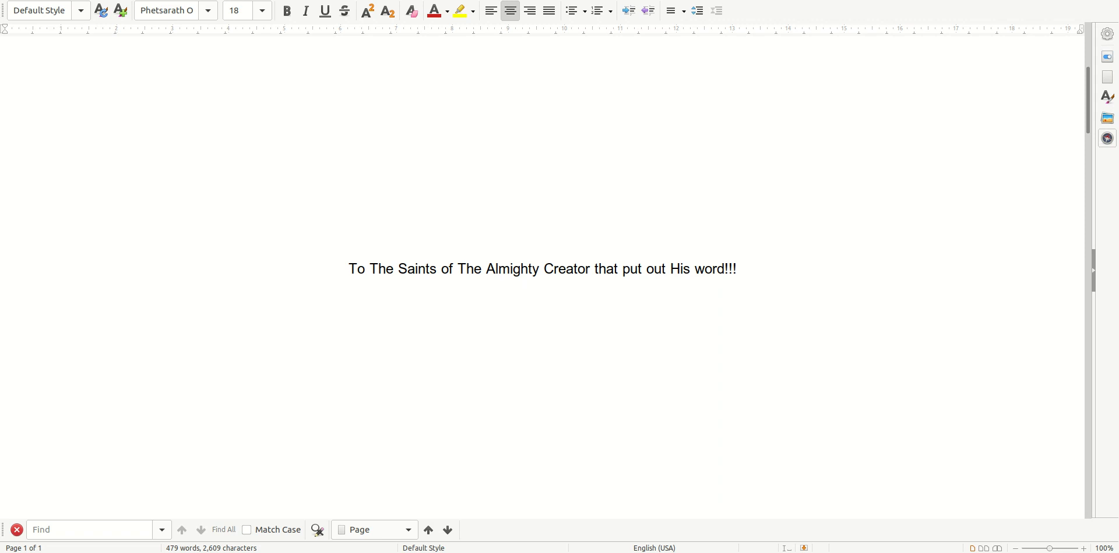
Page down to the centered 'The Almighty has put this on me' paragraph about swear words
{"action": "scroll", "scroll_direction": "up", "scroll_amount": 3}
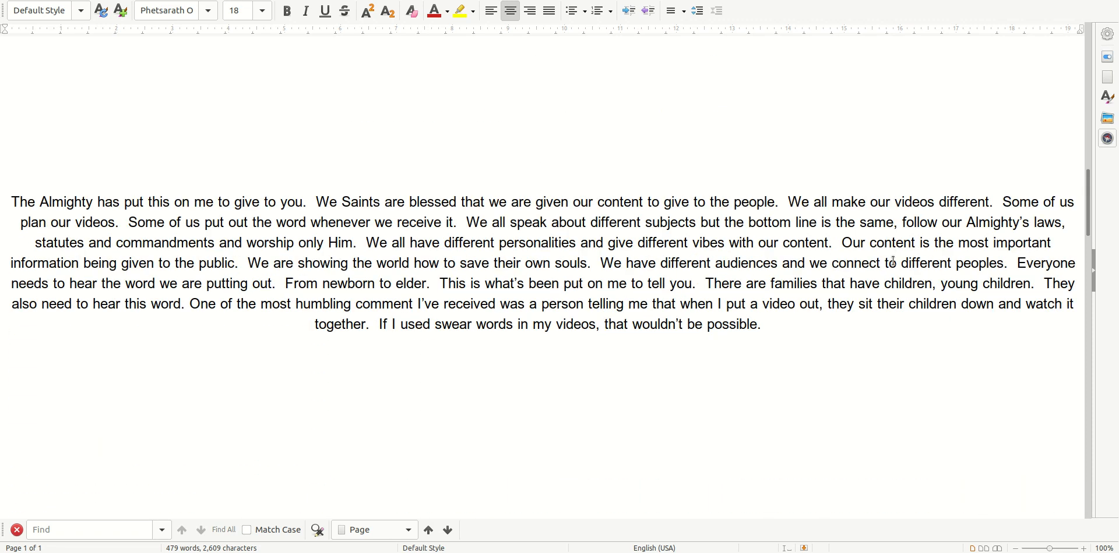
{"action": "left_click", "coordinate": [542, 140]}
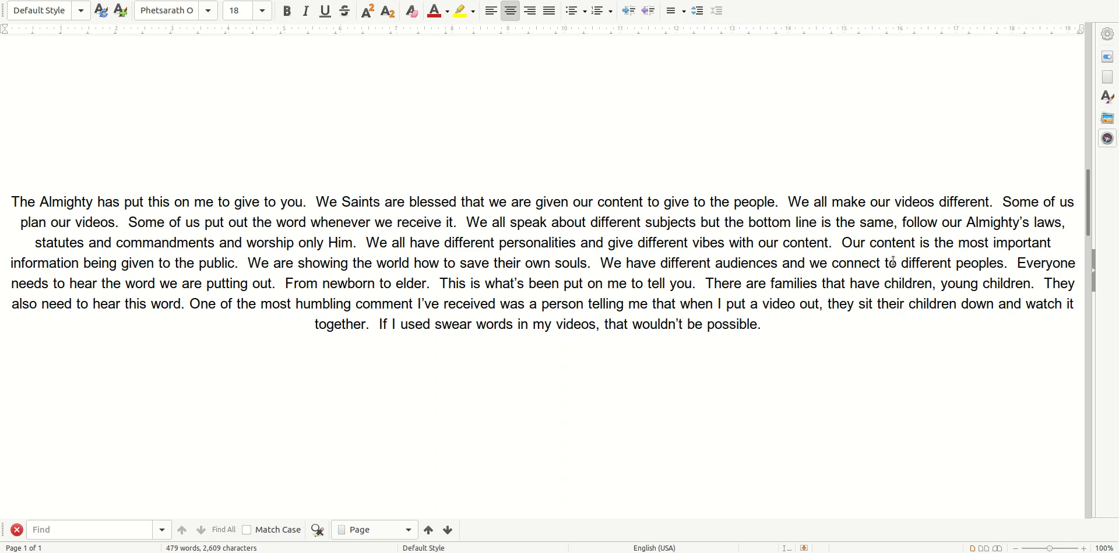
{"action": "left_click", "coordinate": [541, 140]}
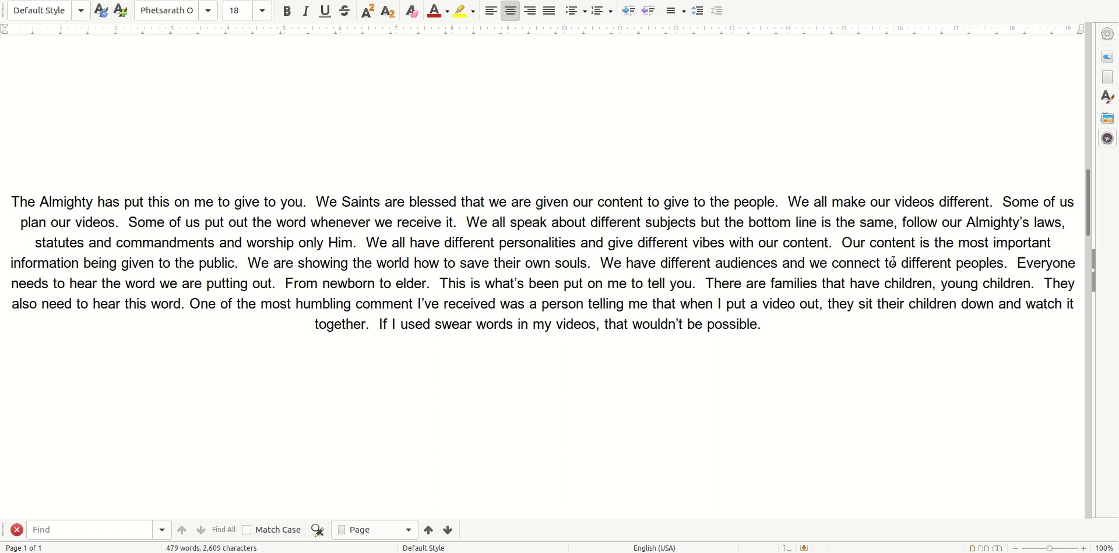
{"action": "left_click", "coordinate": [541, 141]}
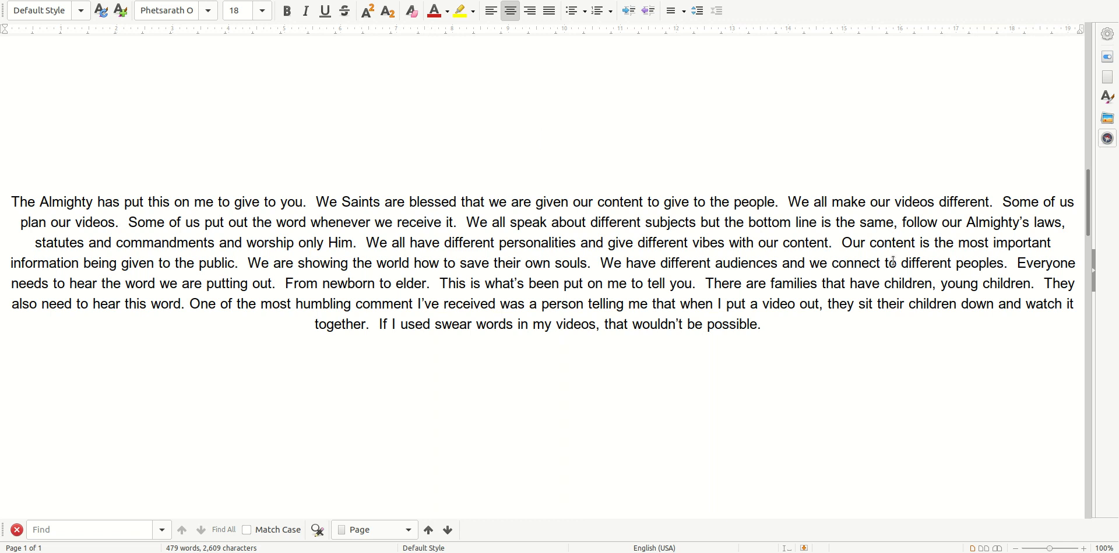
{"action": "left_click", "coordinate": [541, 141]}
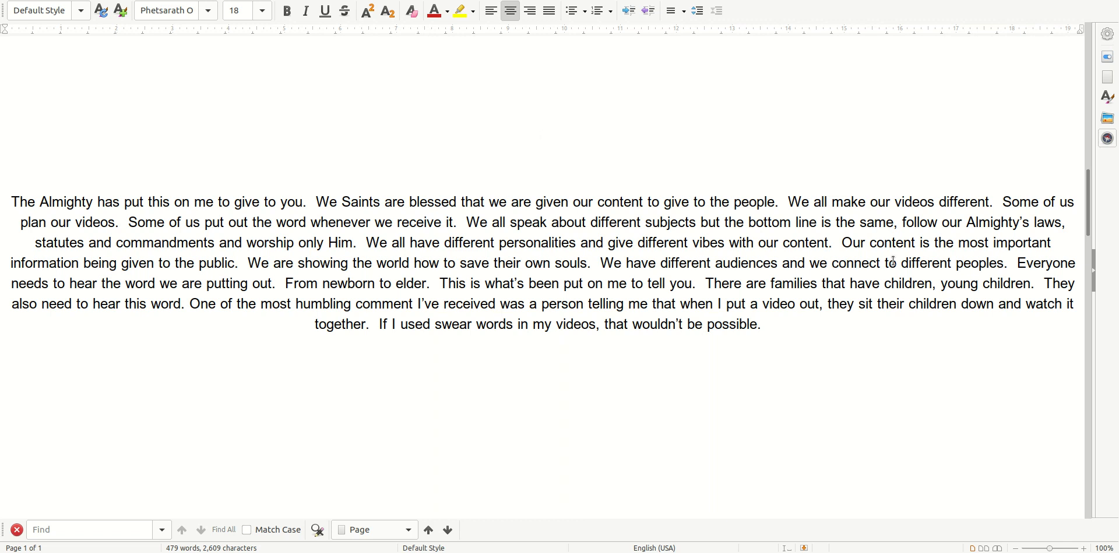
{"action": "left_click", "coordinate": [541, 140]}
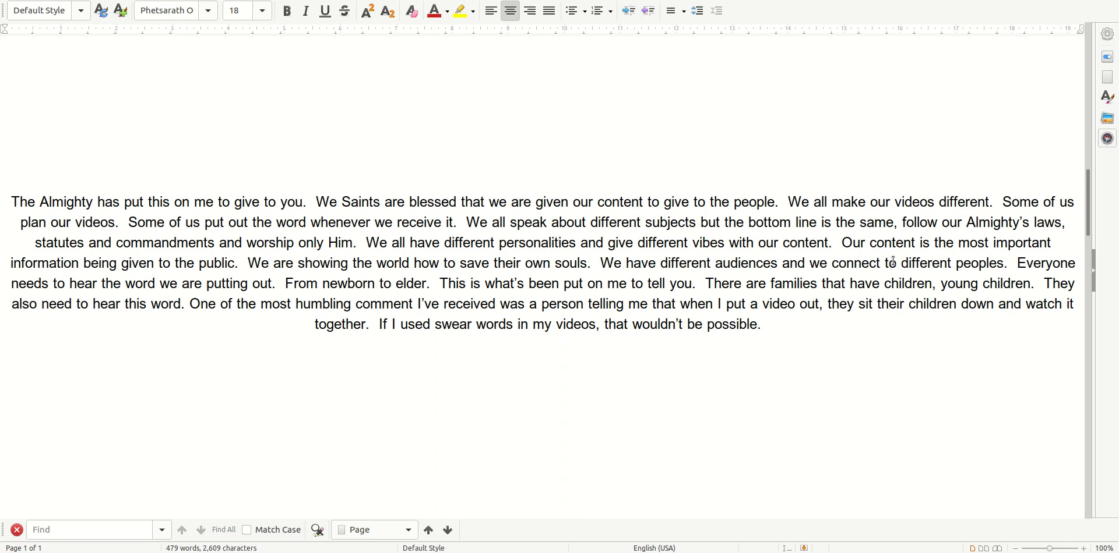
{"action": "left_click", "coordinate": [542, 140]}
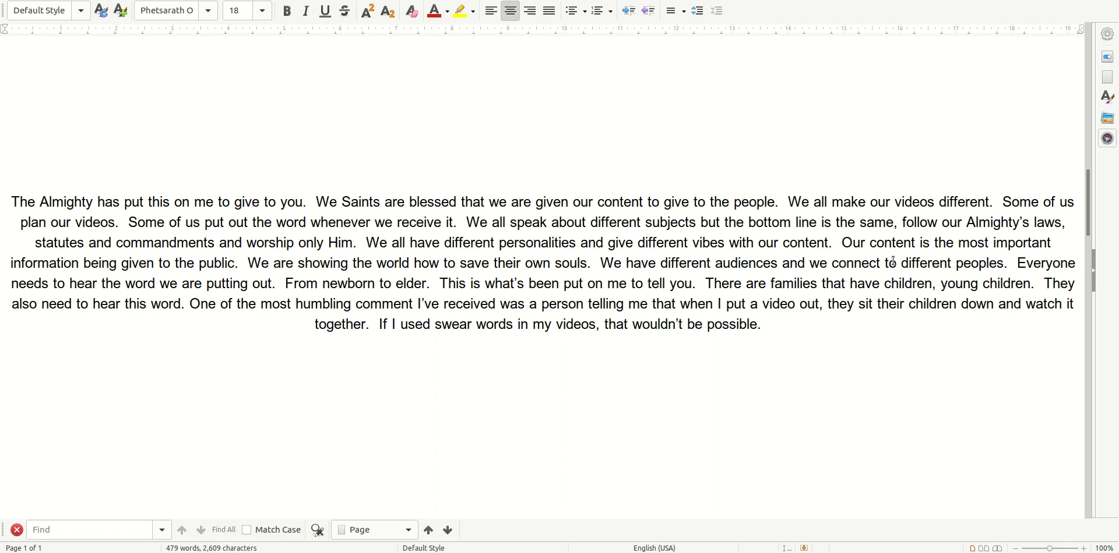
{"action": "left_click", "coordinate": [541, 140]}
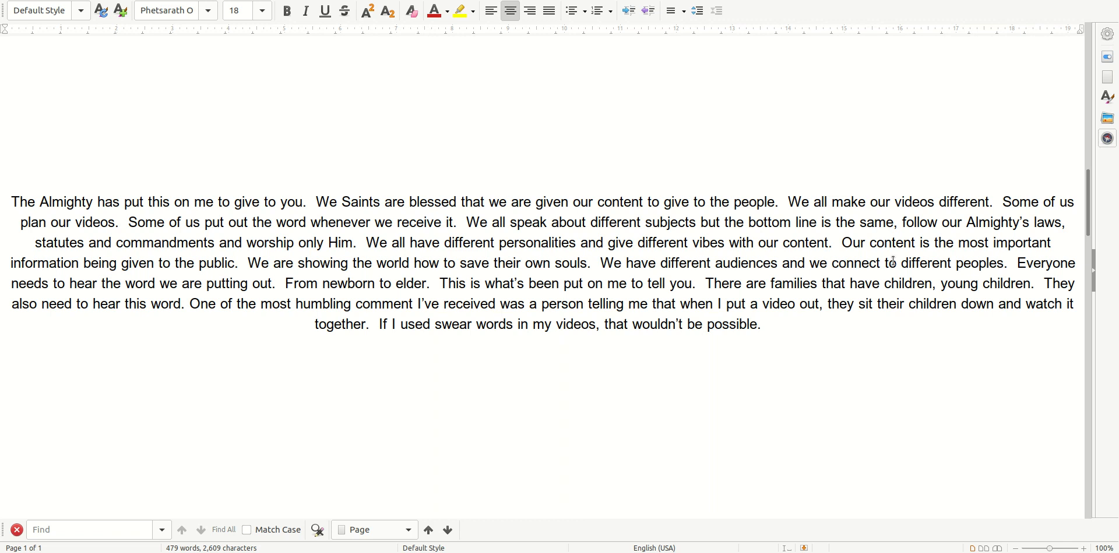
{"action": "left_click", "coordinate": [541, 141]}
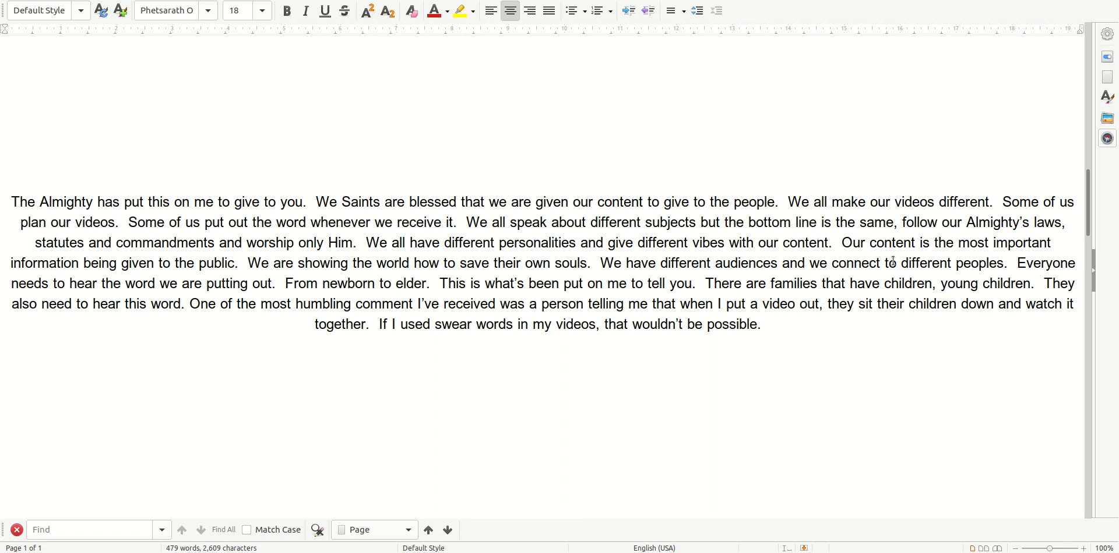
{"action": "left_click", "coordinate": [541, 141]}
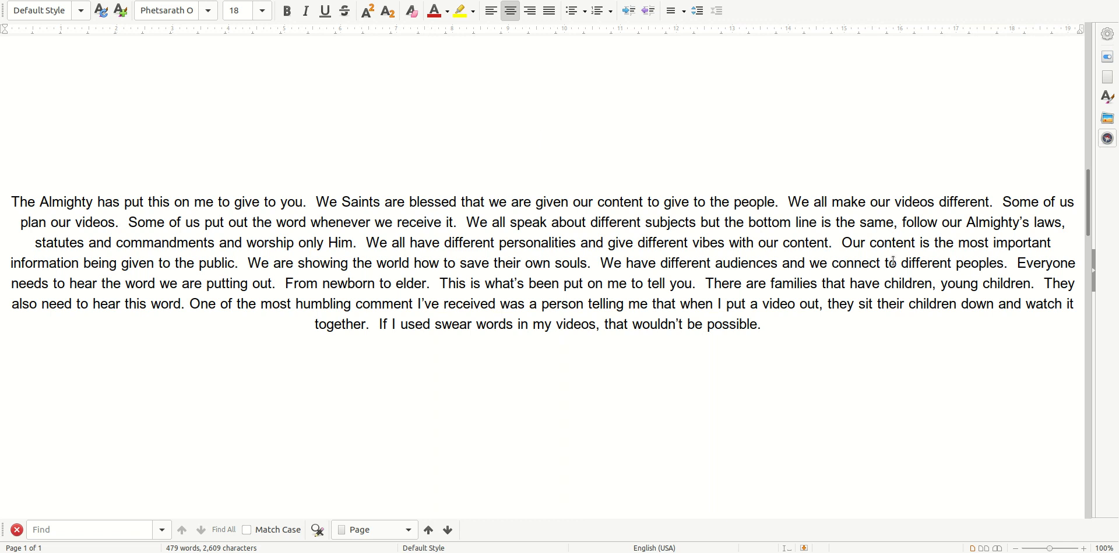
{"action": "left_click", "coordinate": [541, 140]}
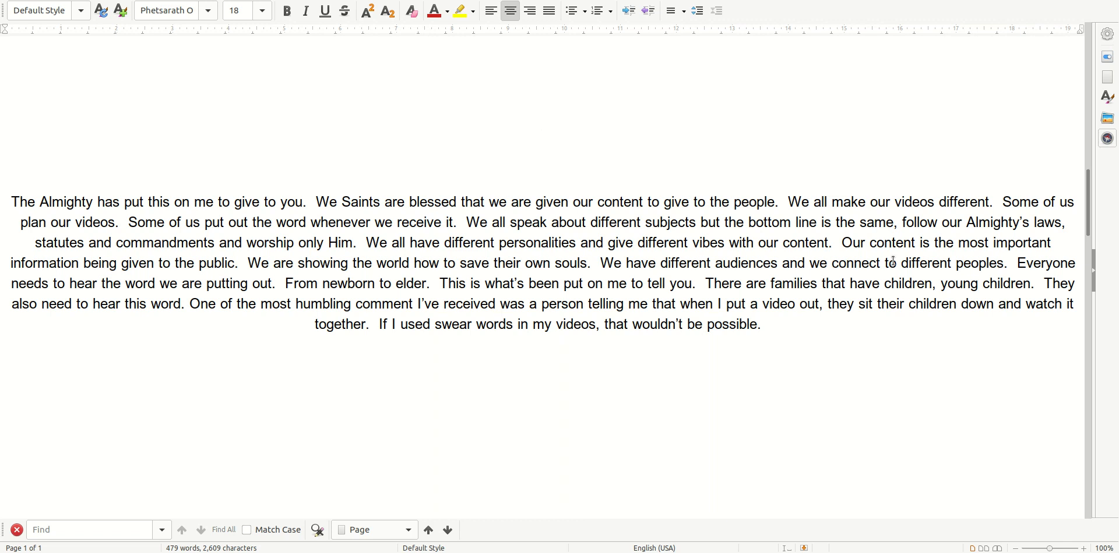
{"action": "left_click", "coordinate": [541, 141]}
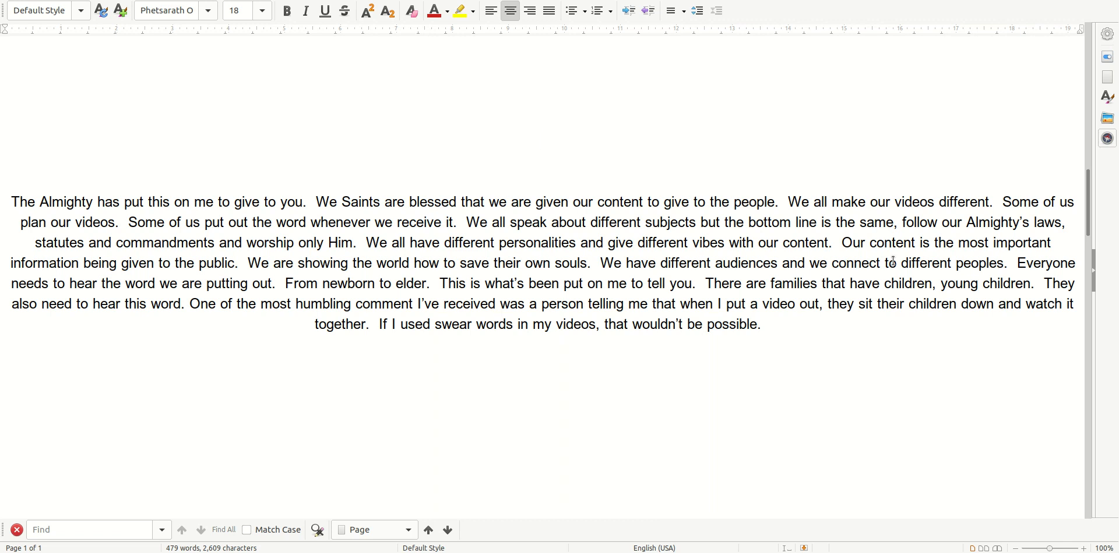
{"action": "left_click", "coordinate": [542, 140]}
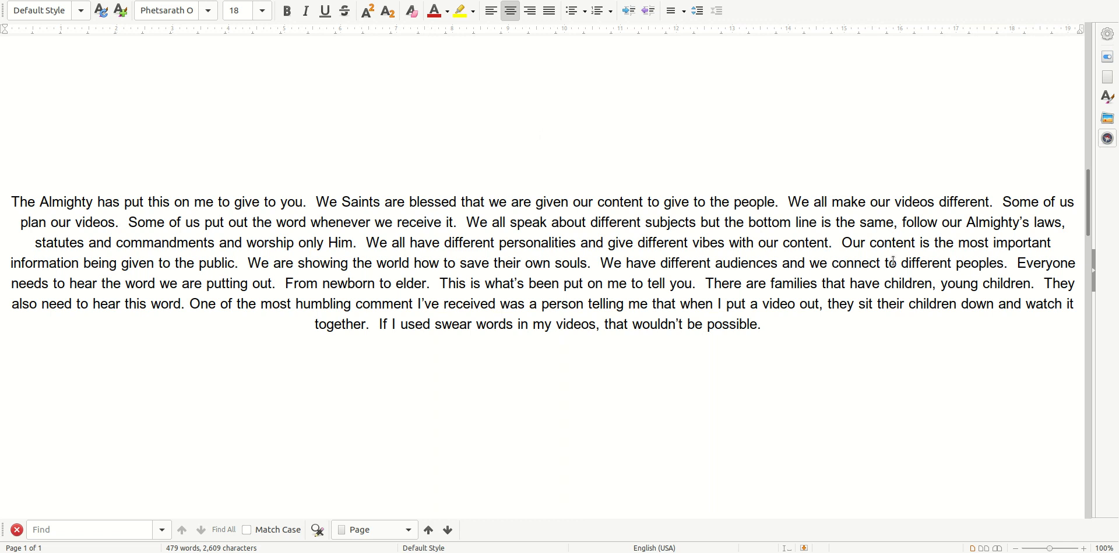
{"action": "left_click", "coordinate": [541, 141]}
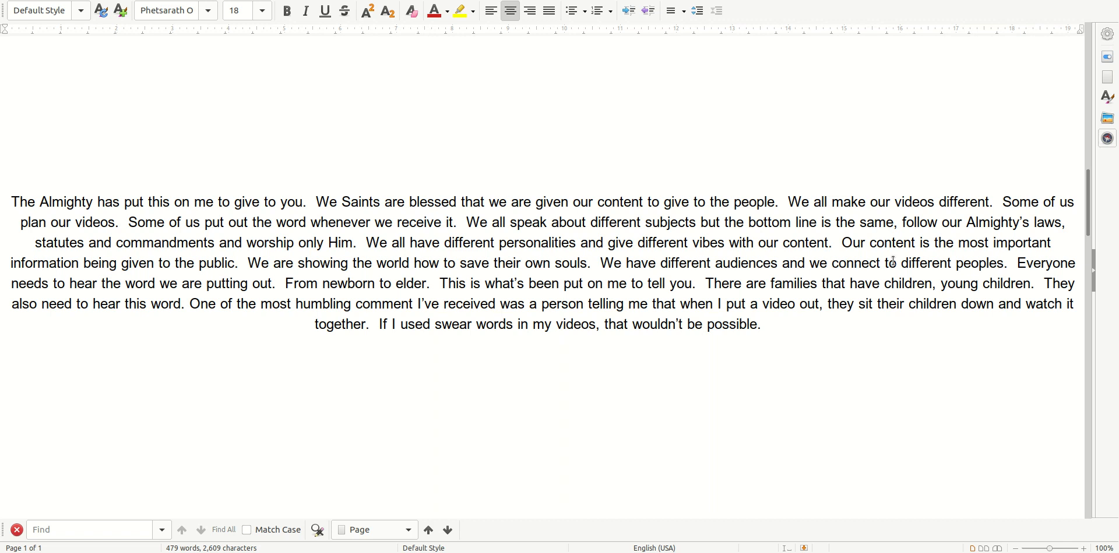
{"action": "left_click", "coordinate": [541, 140]}
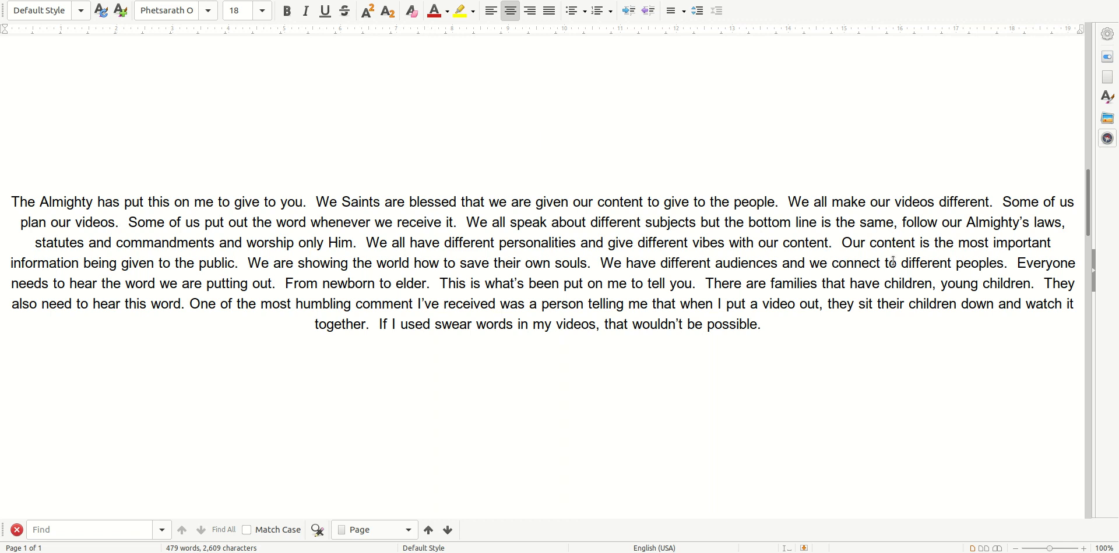
{"action": "left_click", "coordinate": [541, 141]}
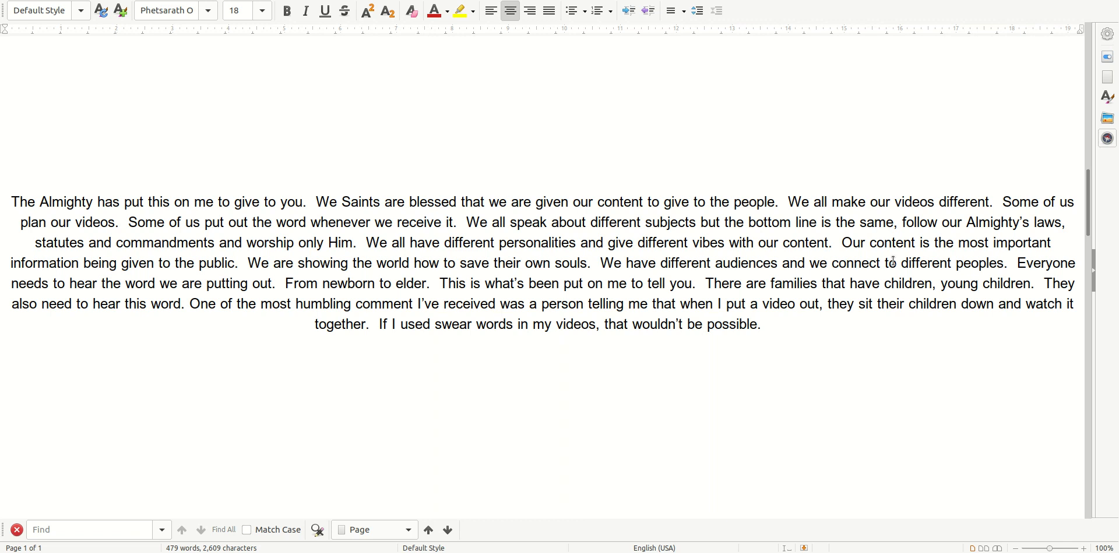
{"action": "left_click", "coordinate": [541, 141]}
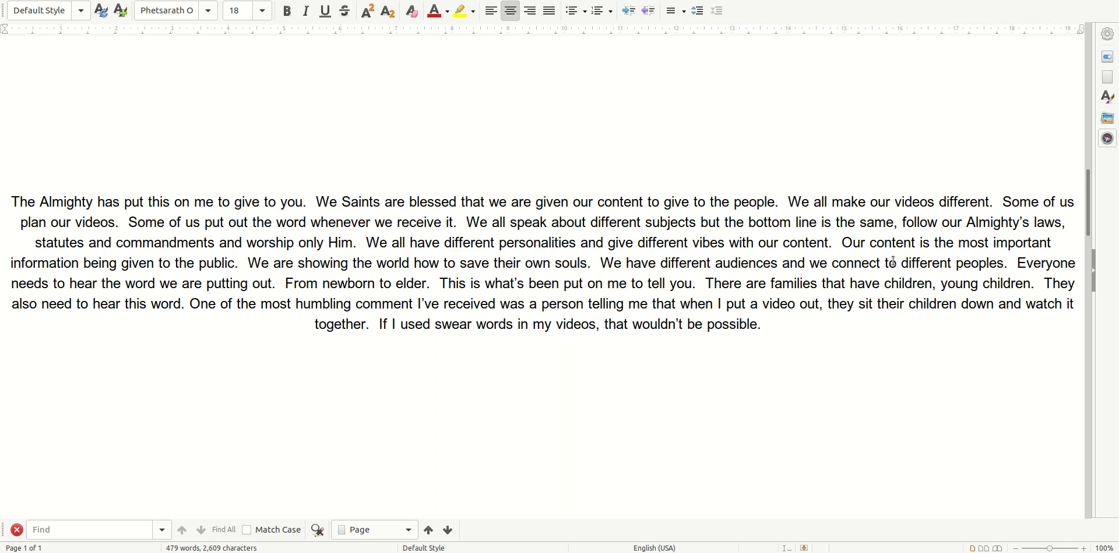
Scroll past the profanity paragraph to the Proverbs 18:21 and Psalms 34:13 verses
{"action": "scroll", "scroll_direction": "down", "scroll_amount": 3}
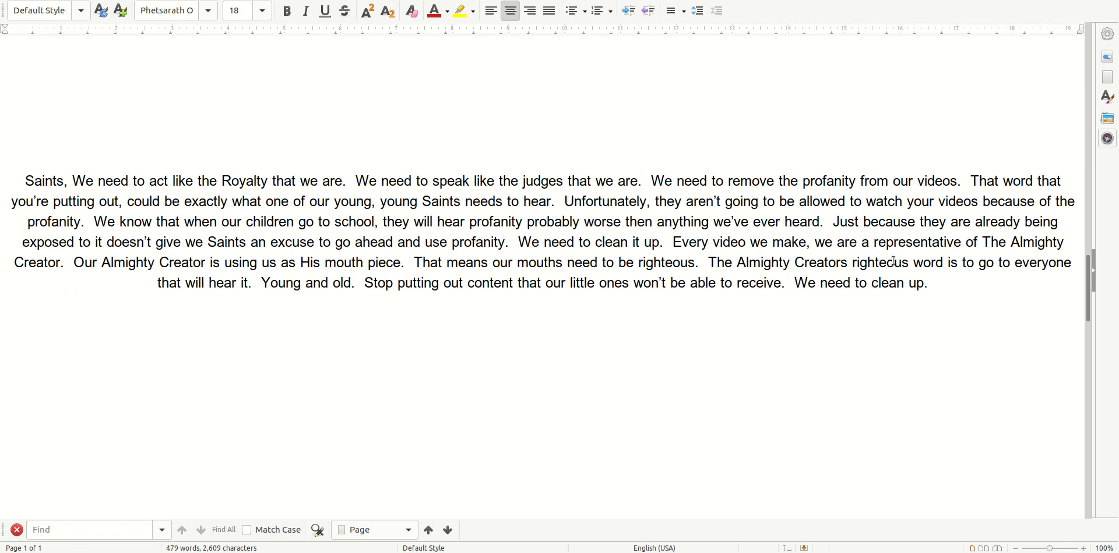
{"action": "scroll", "scroll_direction": "up", "scroll_amount": 3}
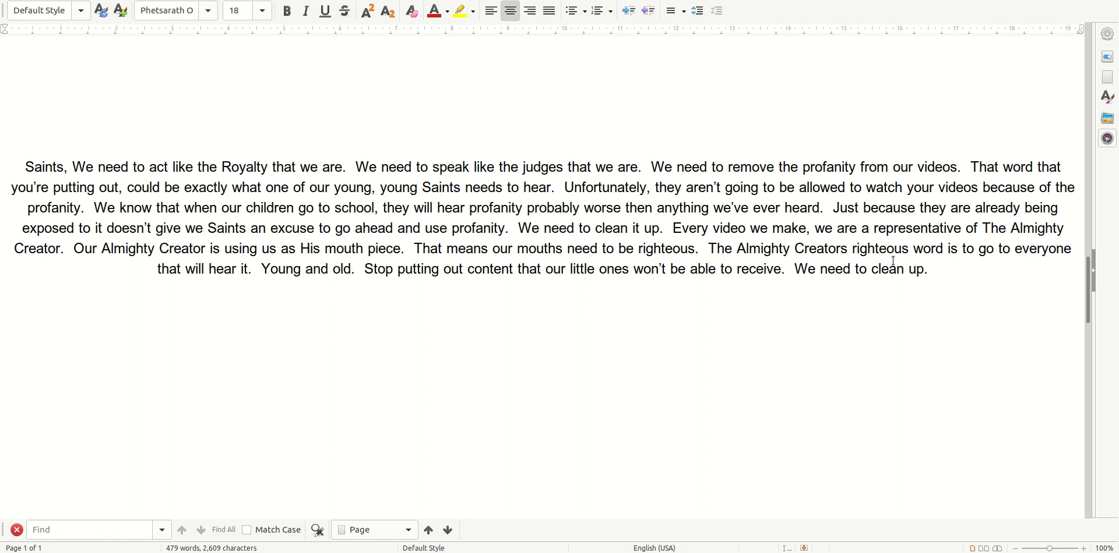
{"action": "scroll", "scroll_direction": "down", "scroll_amount": 3}
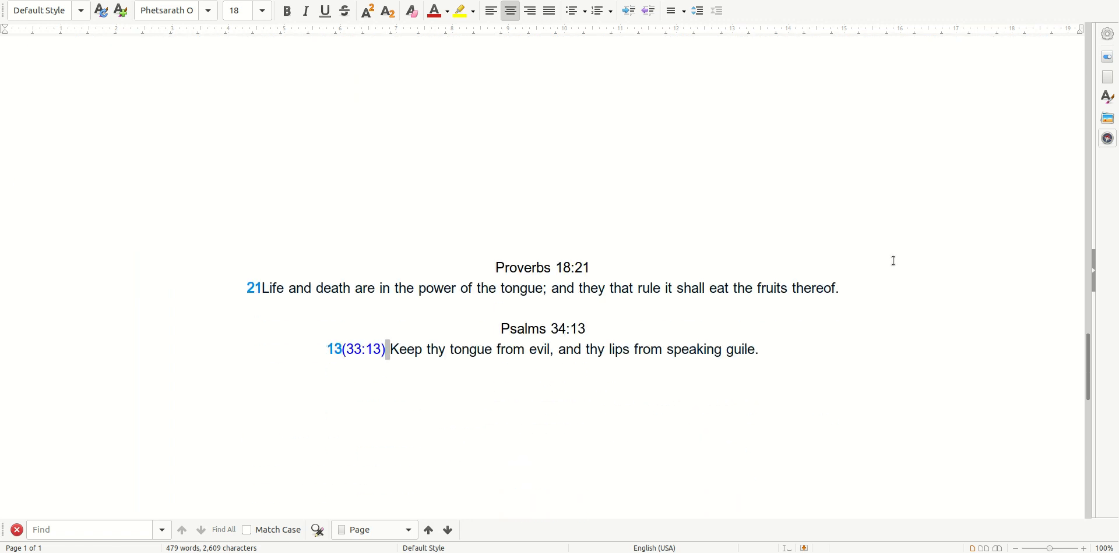
{"action": "scroll", "scroll_direction": "up", "scroll_amount": 3}
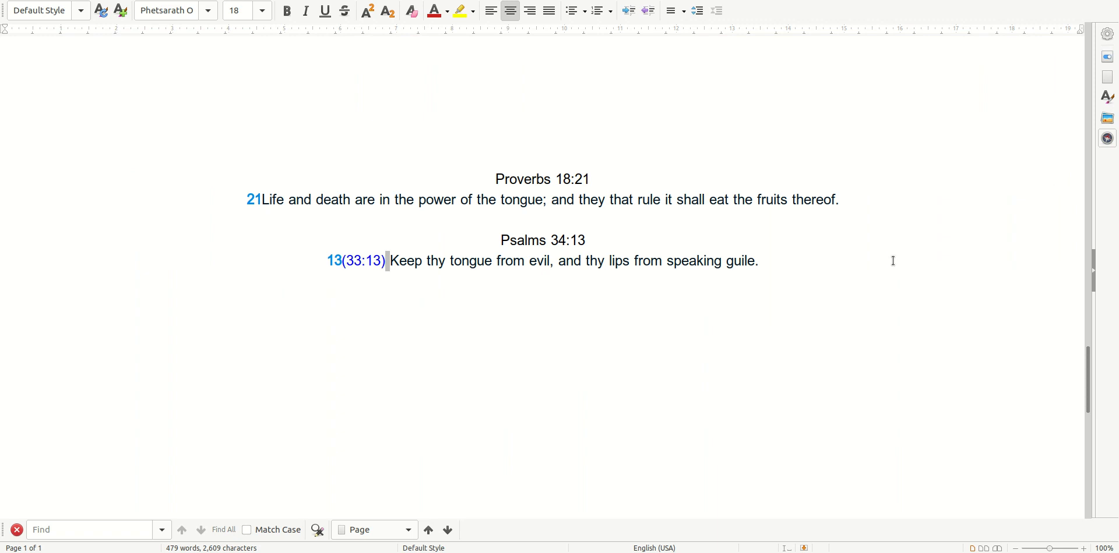